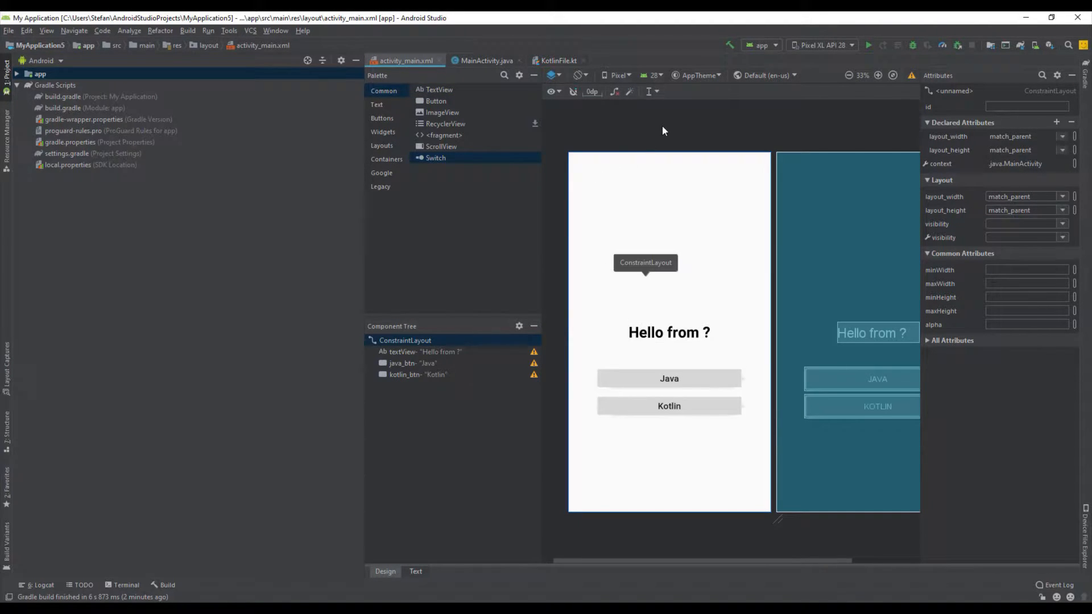
Run the app on the Pixel XL emulator, expand app > java, and tap Java
{"action": "left_click", "coordinate": [753, 180]}
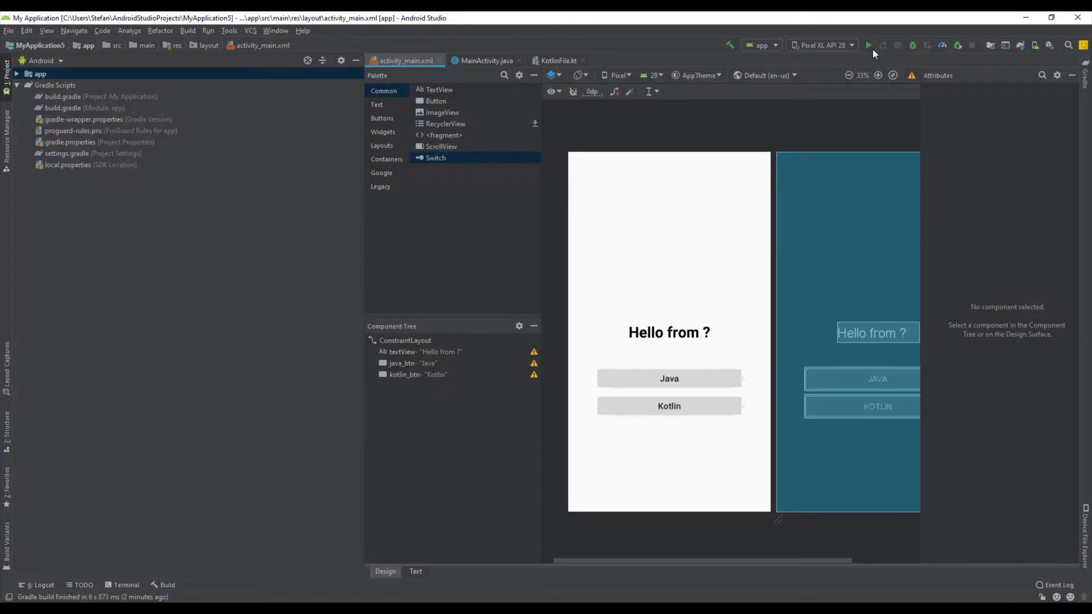
{"action": "left_click", "coordinate": [868, 45]}
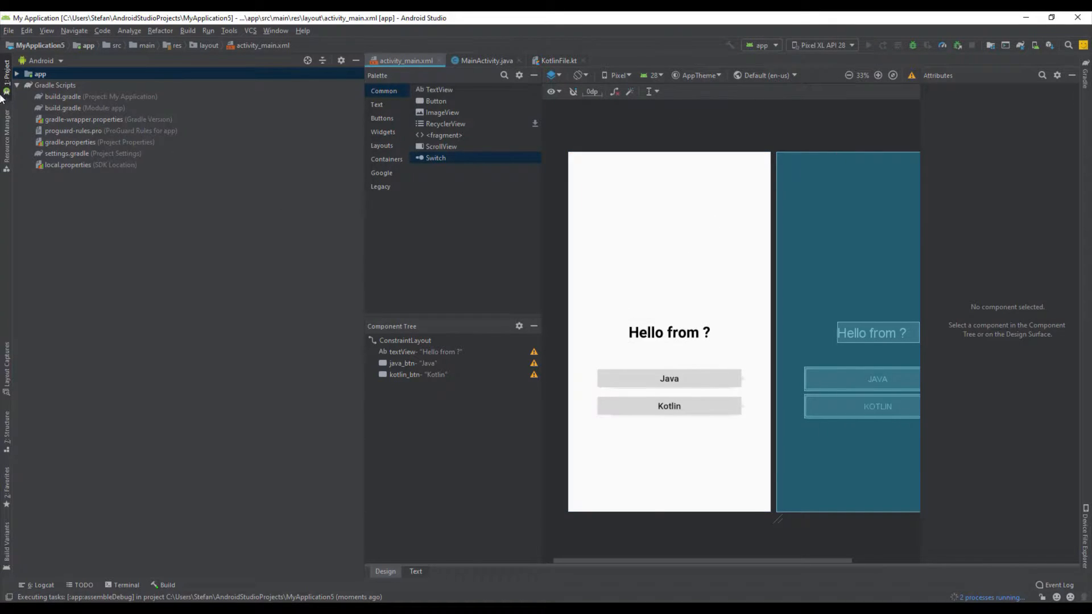
{"action": "left_click", "coordinate": [16, 74]}
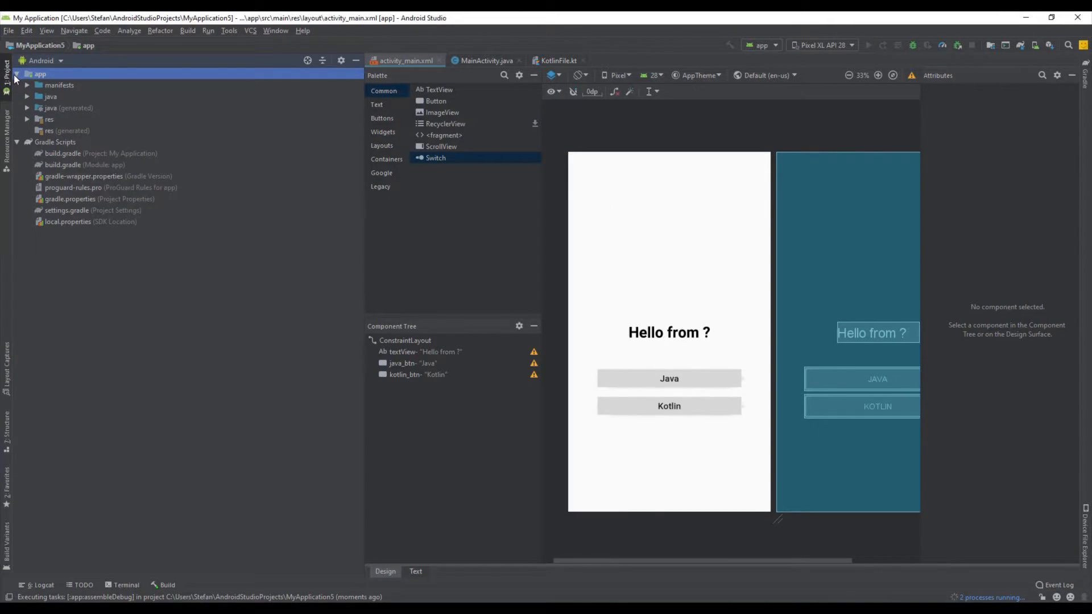
{"action": "left_click", "coordinate": [50, 96]}
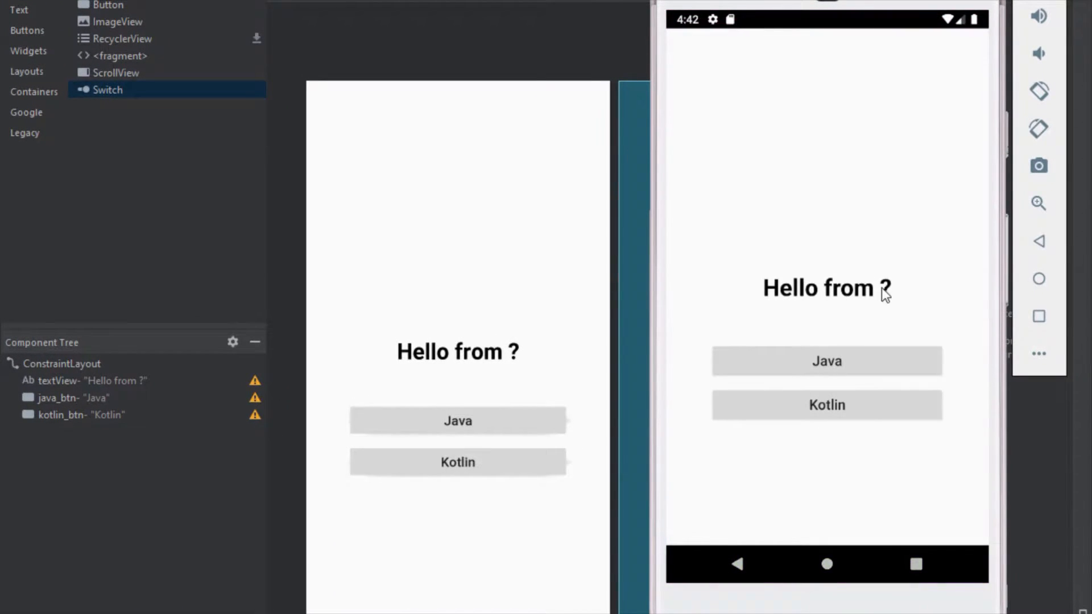
{"action": "mouse_move", "coordinate": [845, 365]}
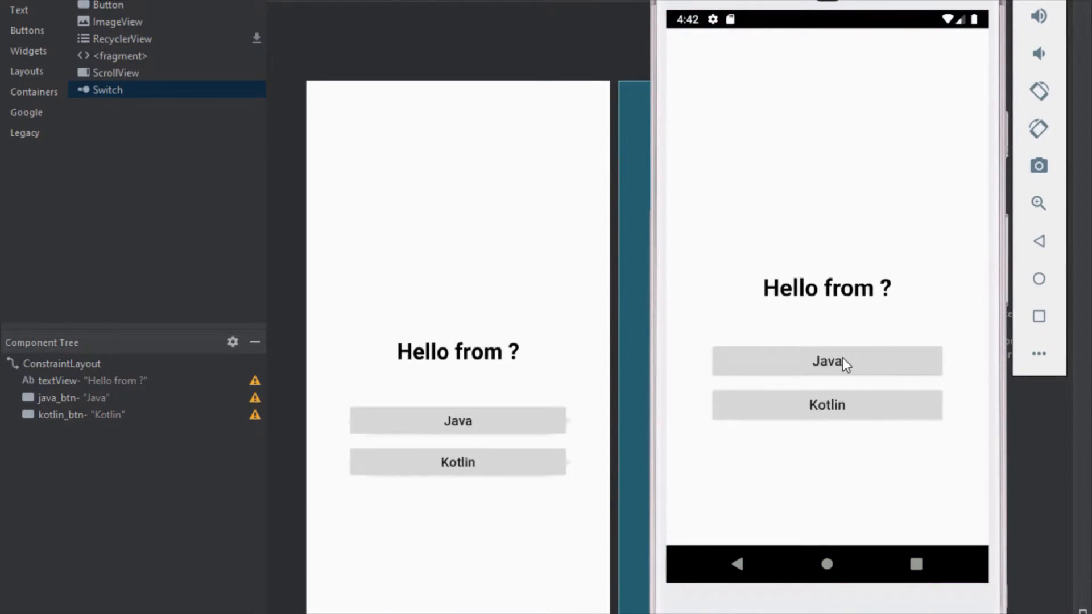
{"action": "left_click", "coordinate": [827, 360]}
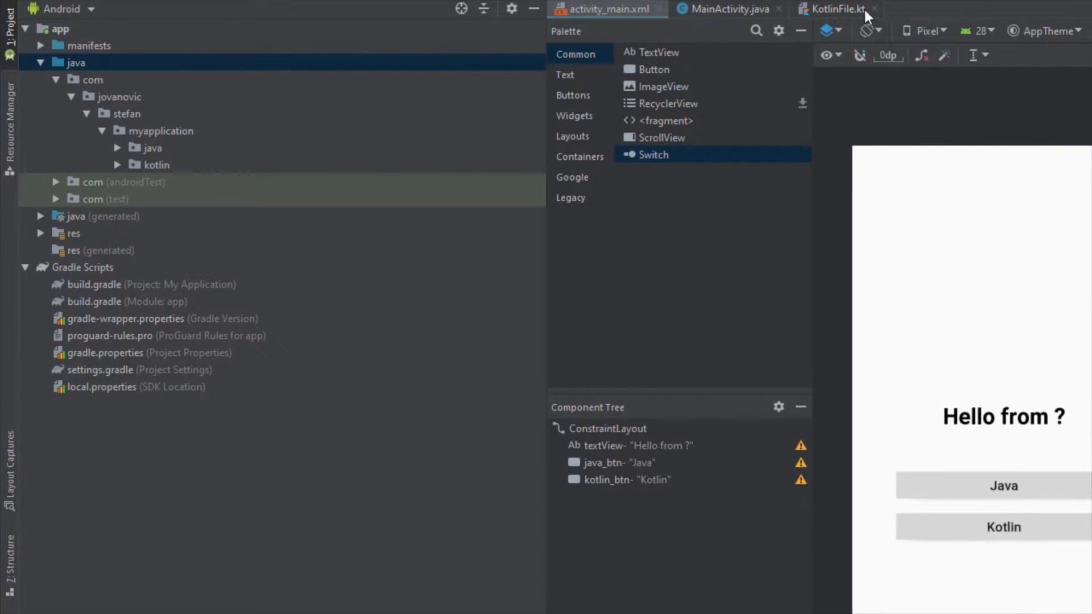
Open MainActivity.java, scroll to helloFromJava, and highlight usages of kotlinClass
{"action": "left_click", "coordinate": [119, 148]}
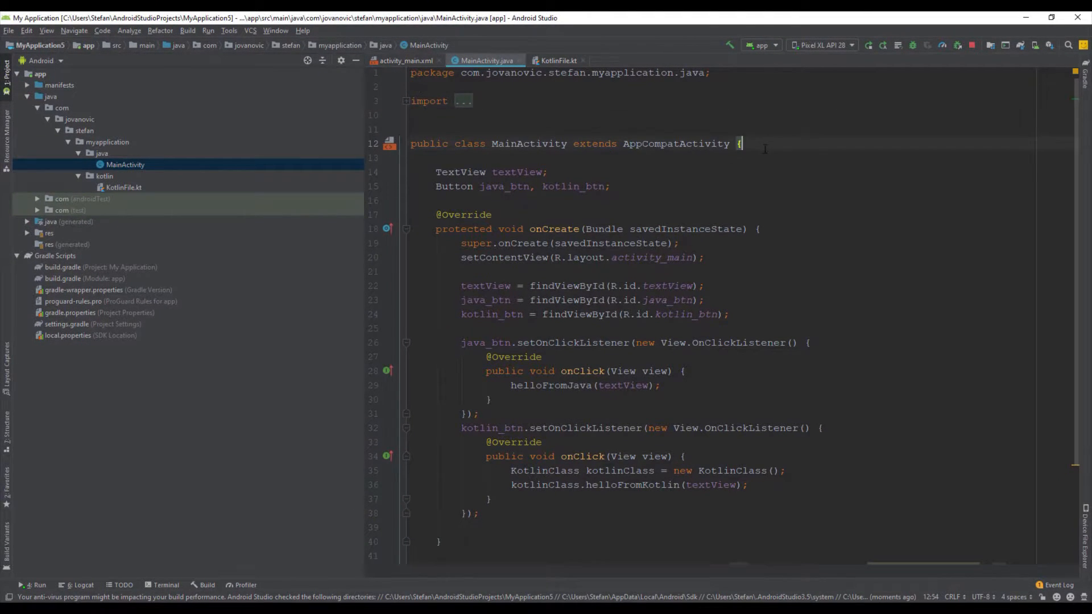
{"action": "scroll", "scroll_direction": "down", "scroll_amount": 3}
{"action": "type", "text": "myTextView.setText(\"Hello from Java!\");"}
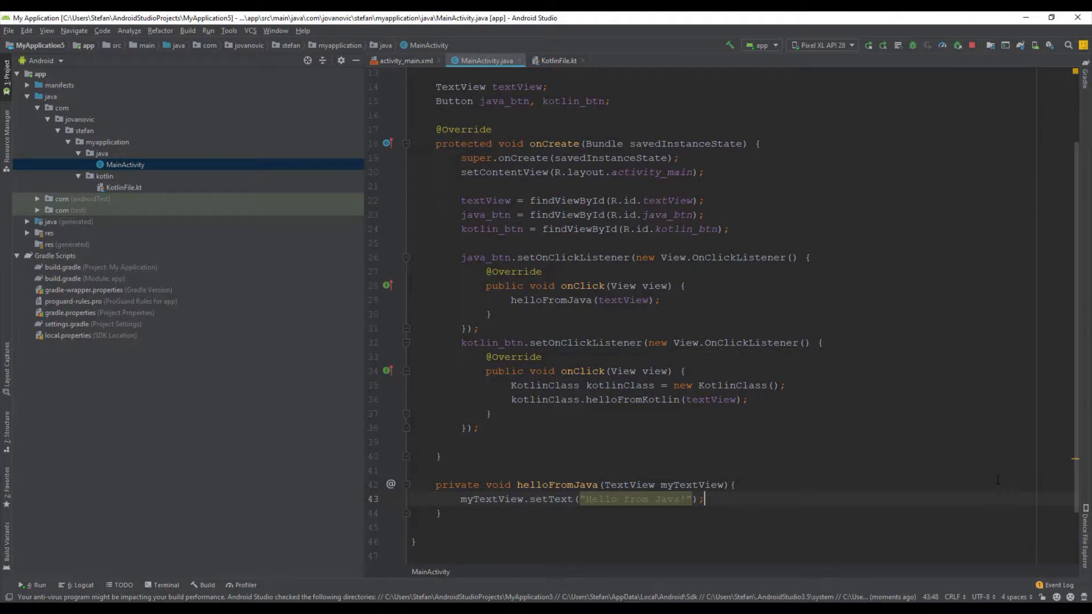
{"action": "left_click", "coordinate": [557, 485]}
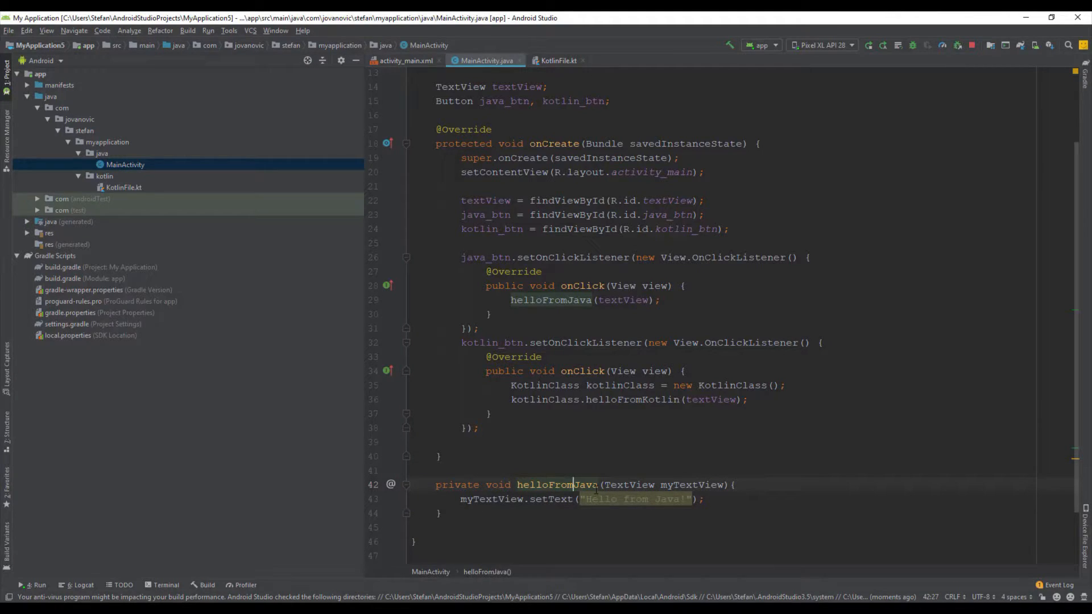
{"action": "double_click", "coordinate": [485, 257]}
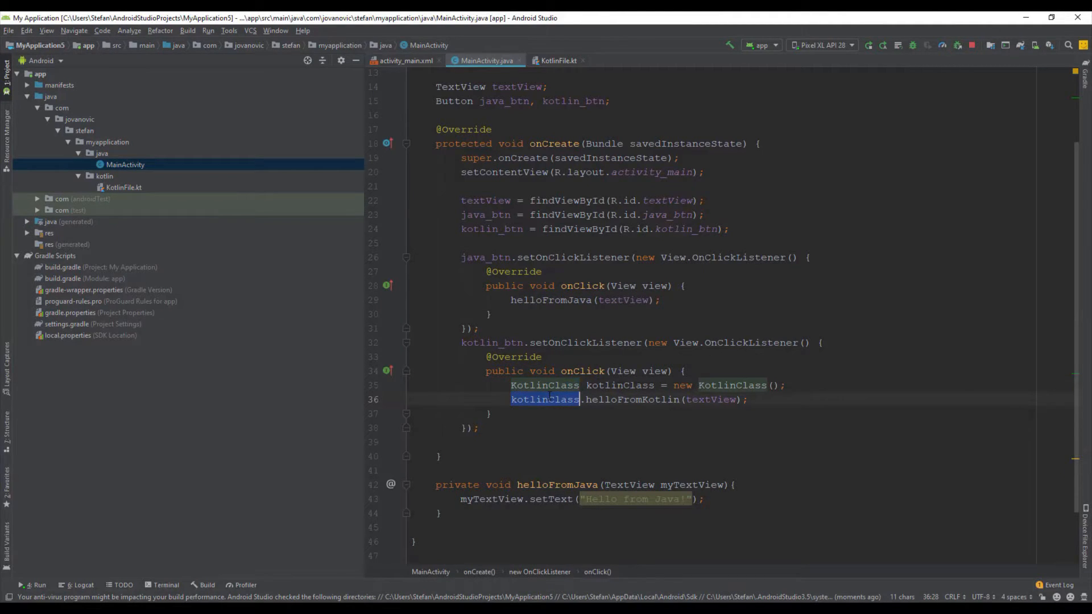
Delete ': String' from myText in KotlinFile.kt, then go back to MainActivity.java
{"action": "left_click", "coordinate": [557, 61]}
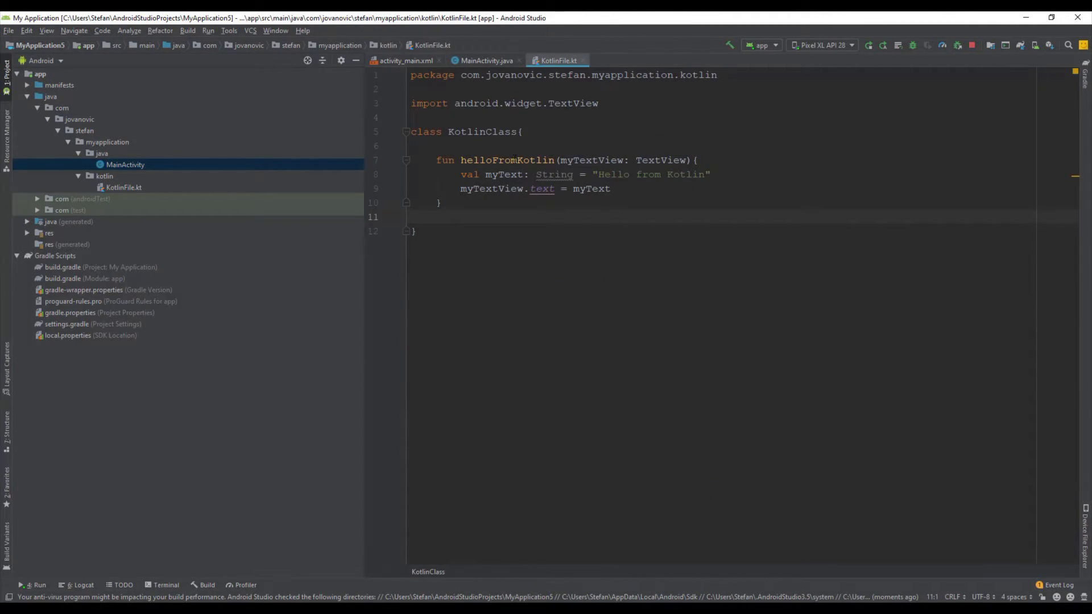
{"action": "left_click", "coordinate": [462, 207]}
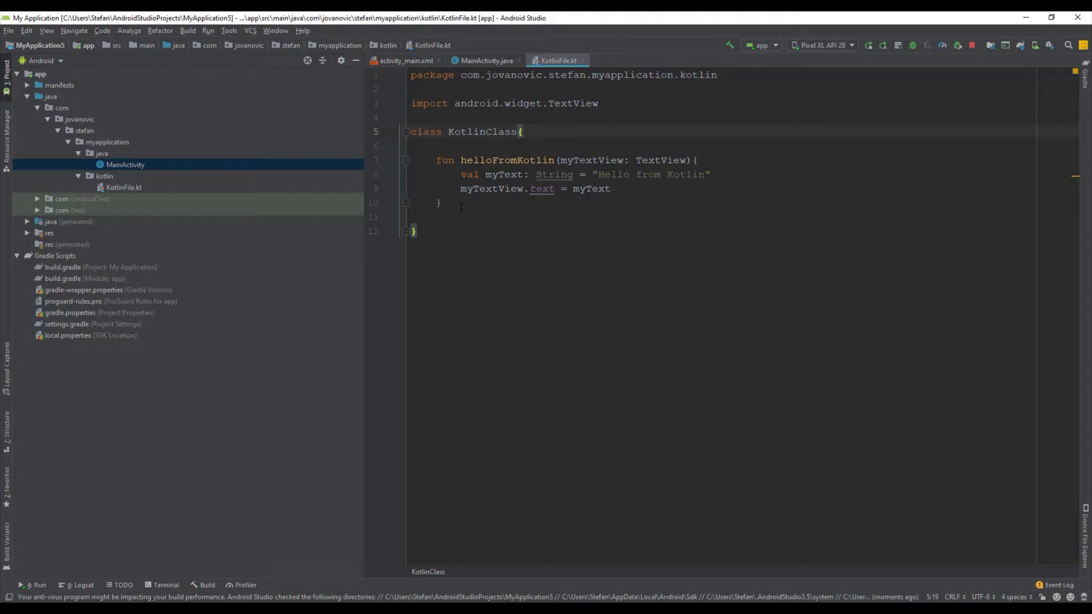
{"action": "mouse_move", "coordinate": [556, 174]}
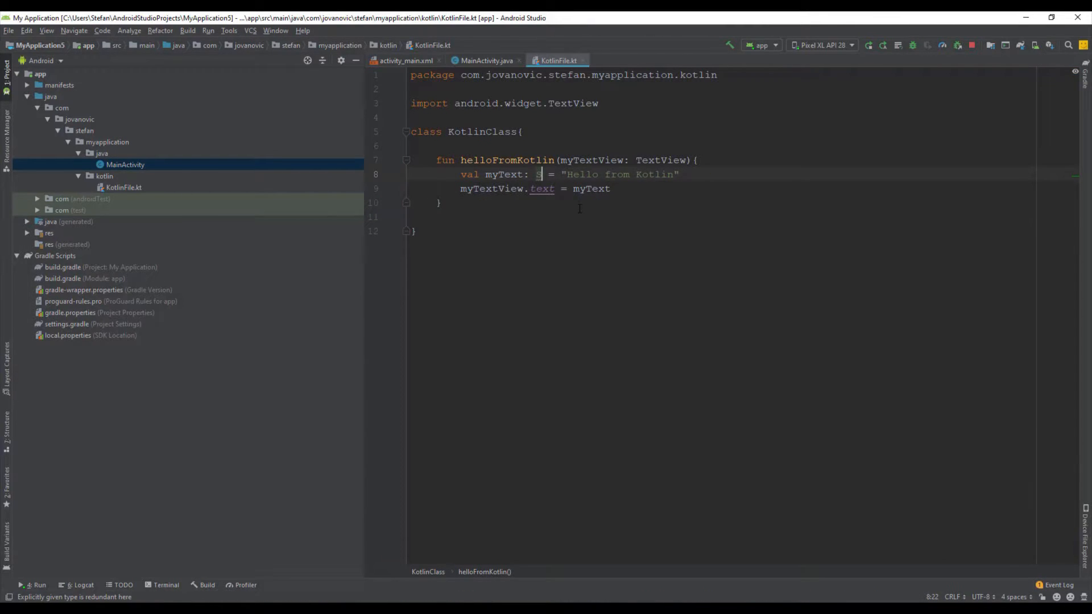
{"action": "key", "text": "Backspace"}
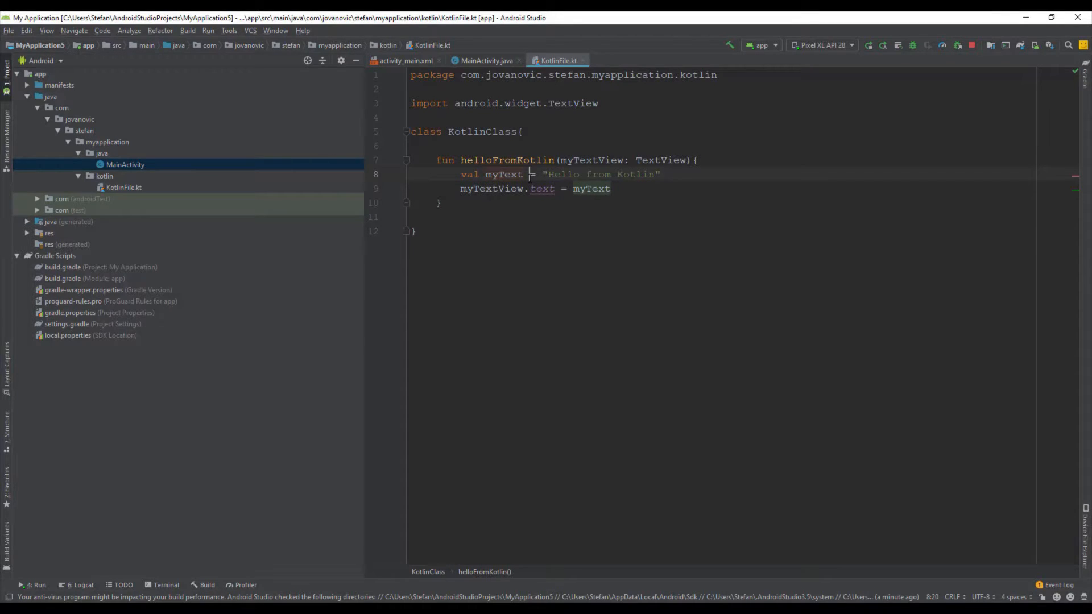
{"action": "left_click", "coordinate": [547, 174]}
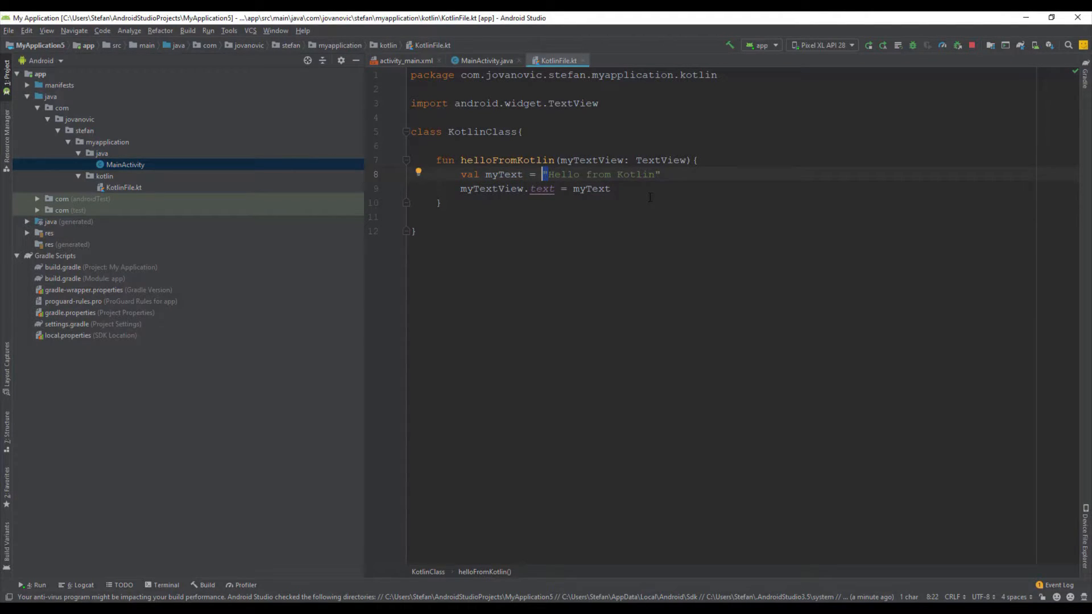
{"action": "left_click", "coordinate": [659, 174]}
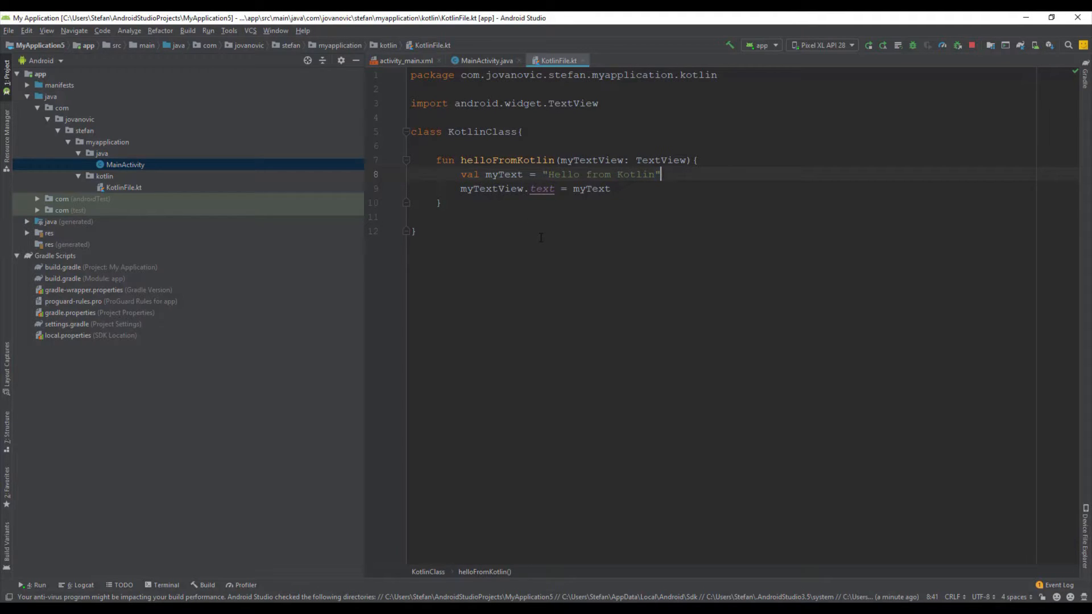
{"action": "left_click", "coordinate": [485, 61]}
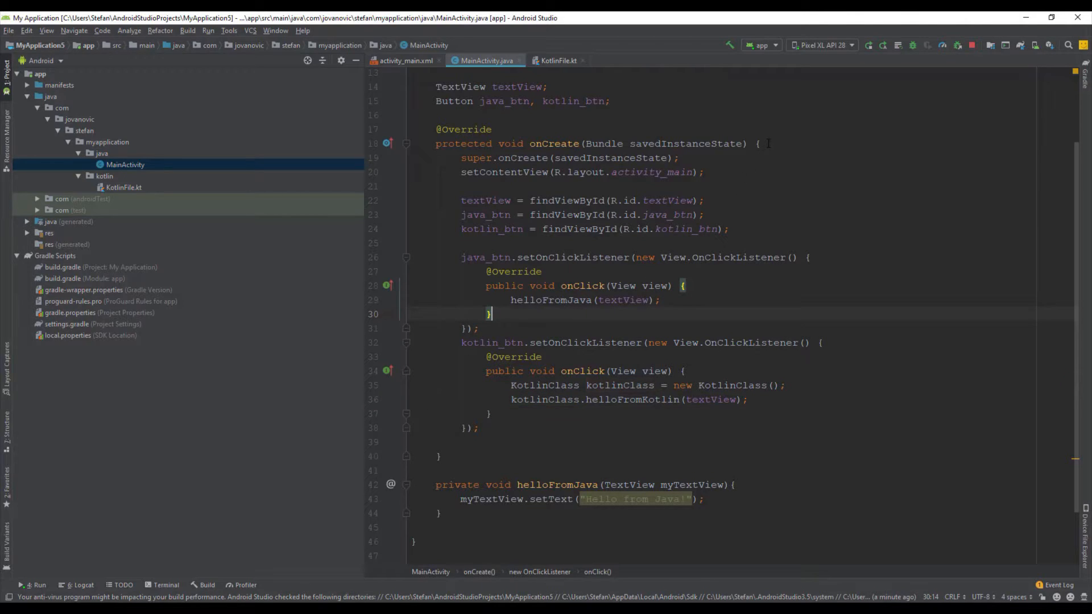
Convert MainActivity.java into MainActivity.kt with Convert Java File to Kotlin File, accepting corrections
{"action": "left_click", "coordinate": [757, 143]}
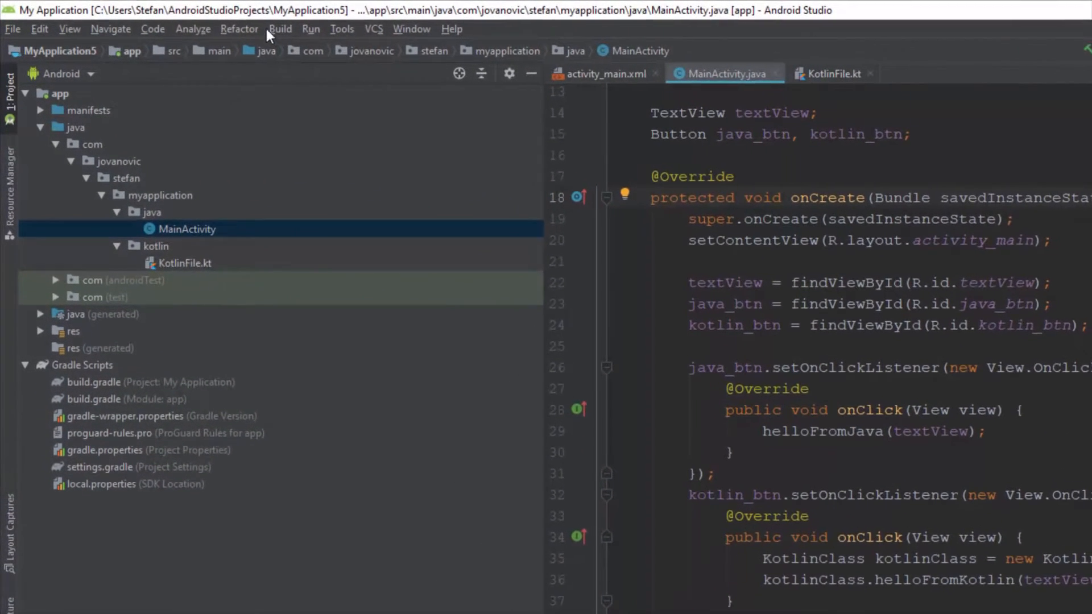
{"action": "left_click", "coordinate": [193, 28]}
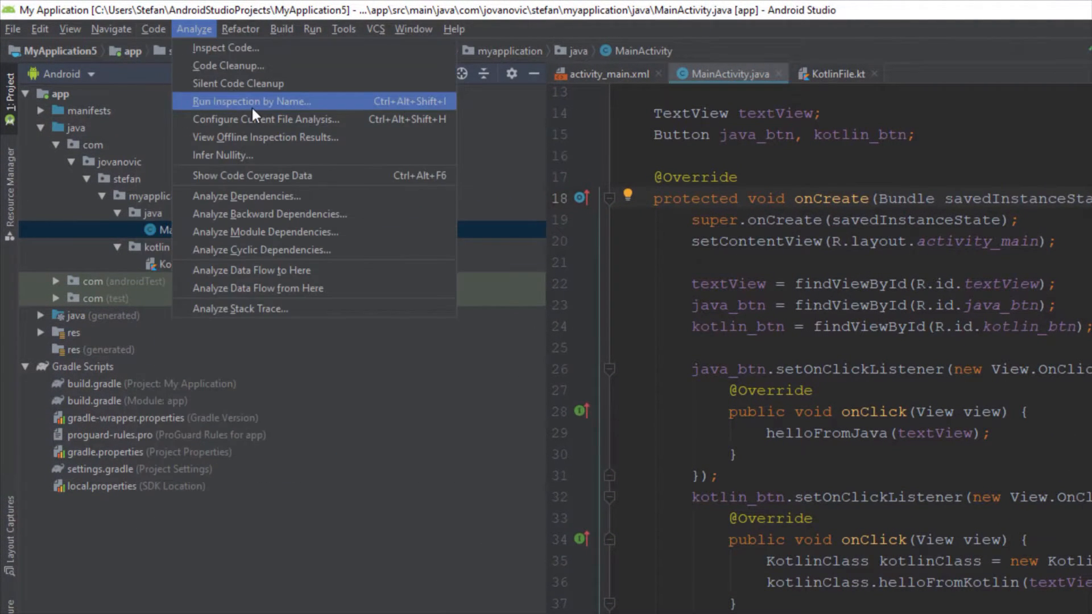
{"action": "left_click", "coordinate": [153, 29]}
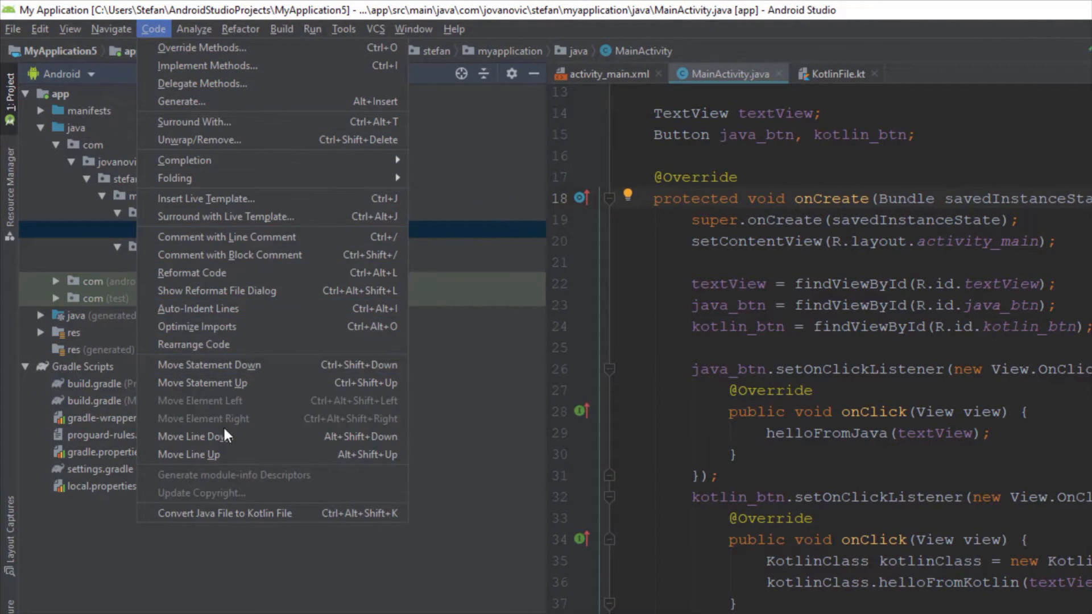
{"action": "mouse_move", "coordinate": [224, 513]}
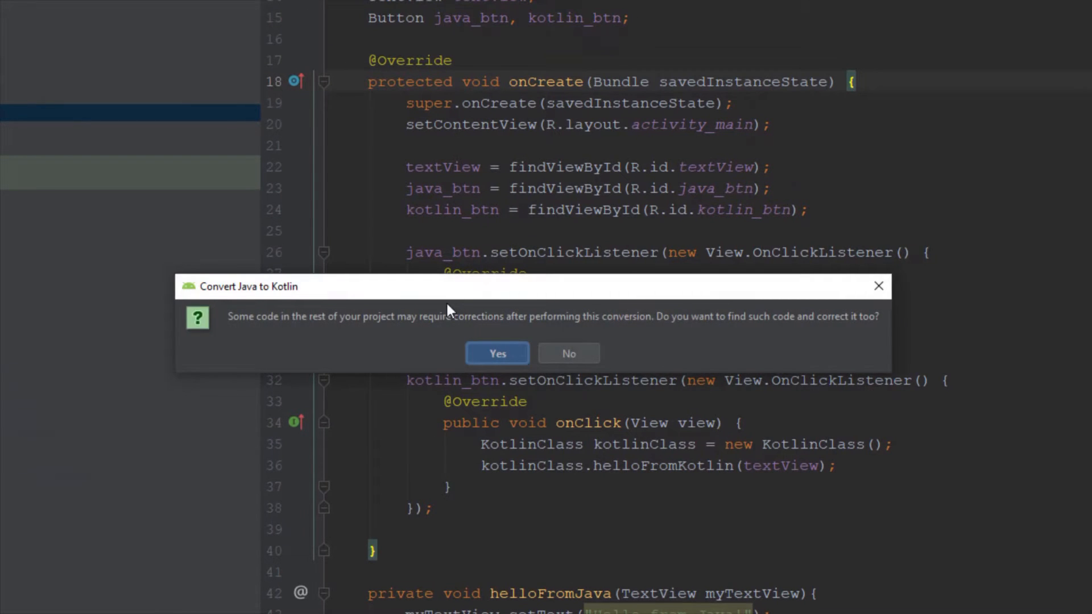
{"action": "mouse_move", "coordinate": [505, 325]}
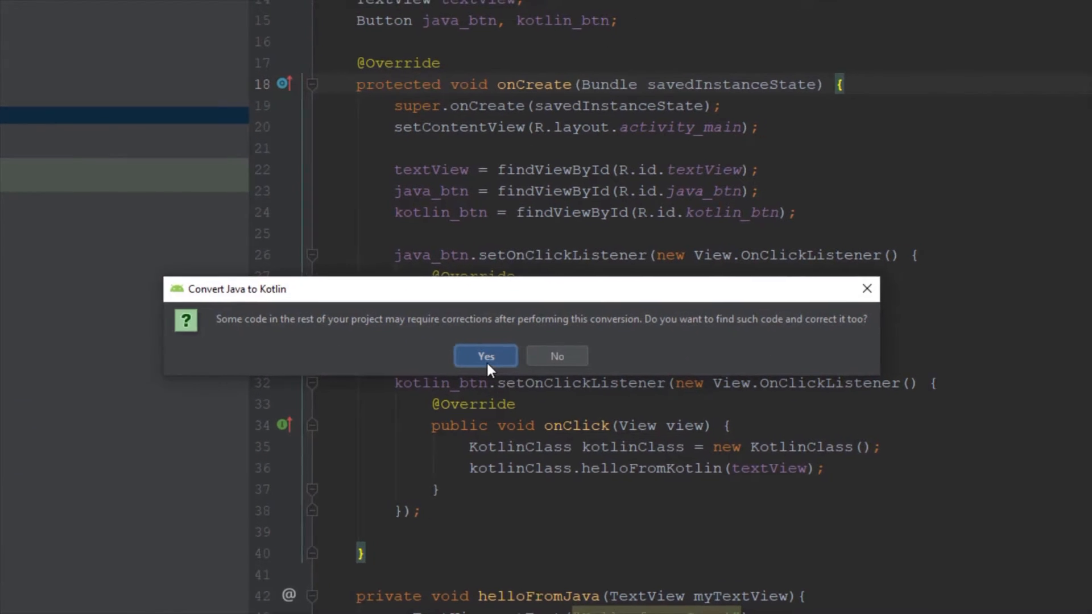
{"action": "left_click", "coordinate": [486, 356]}
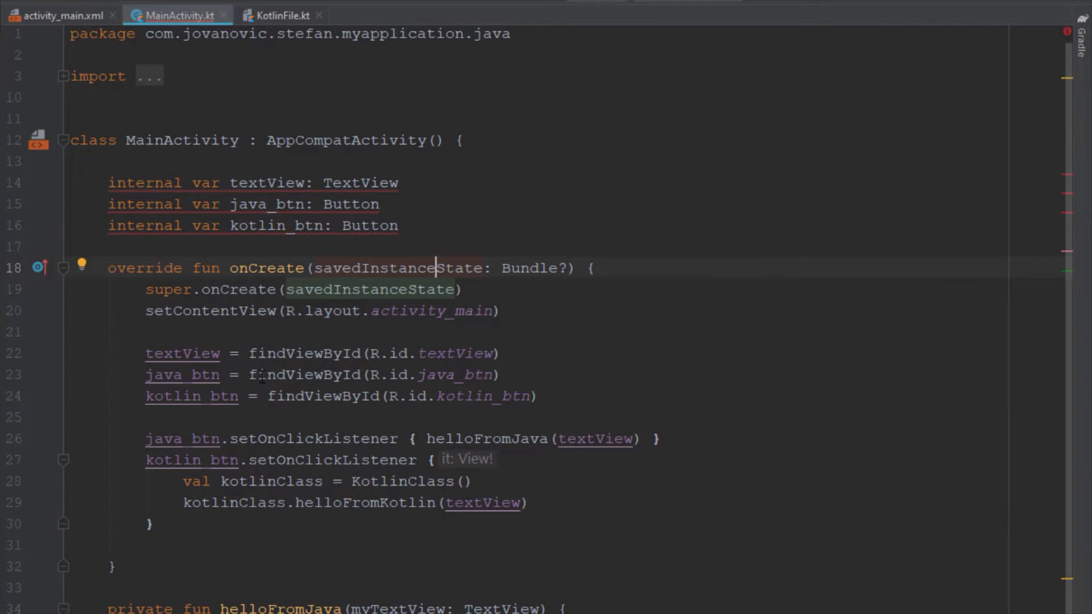
{"action": "mouse_move", "coordinate": [413, 226]}
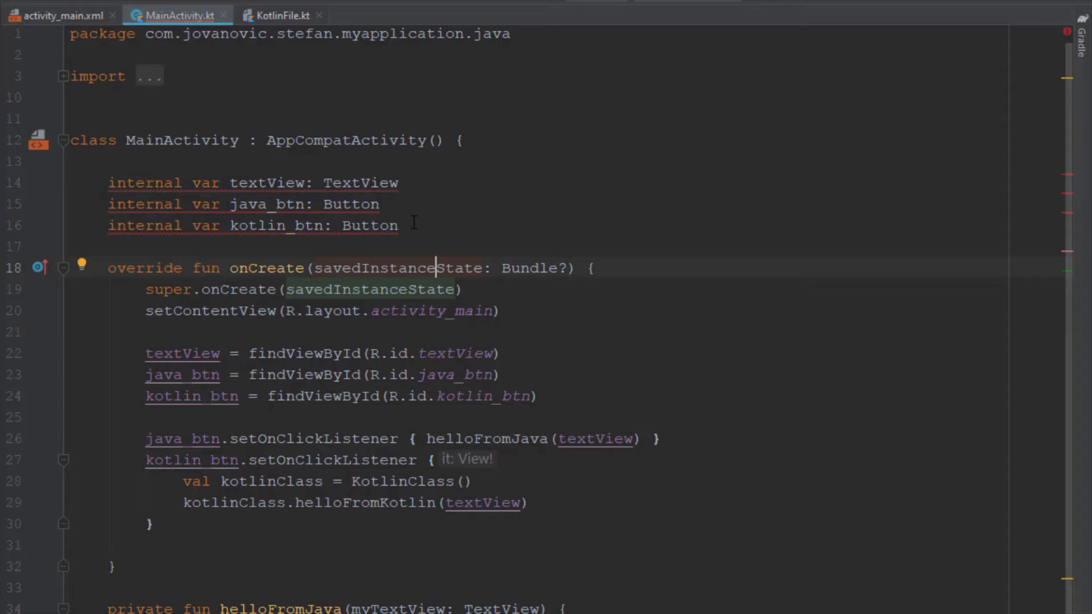
Delete the three view field declarations and their findViewById assignment lines from MainActivity.kt
{"action": "left_click_drag", "start_coordinate": [108, 183], "coordinate": [400, 225]}
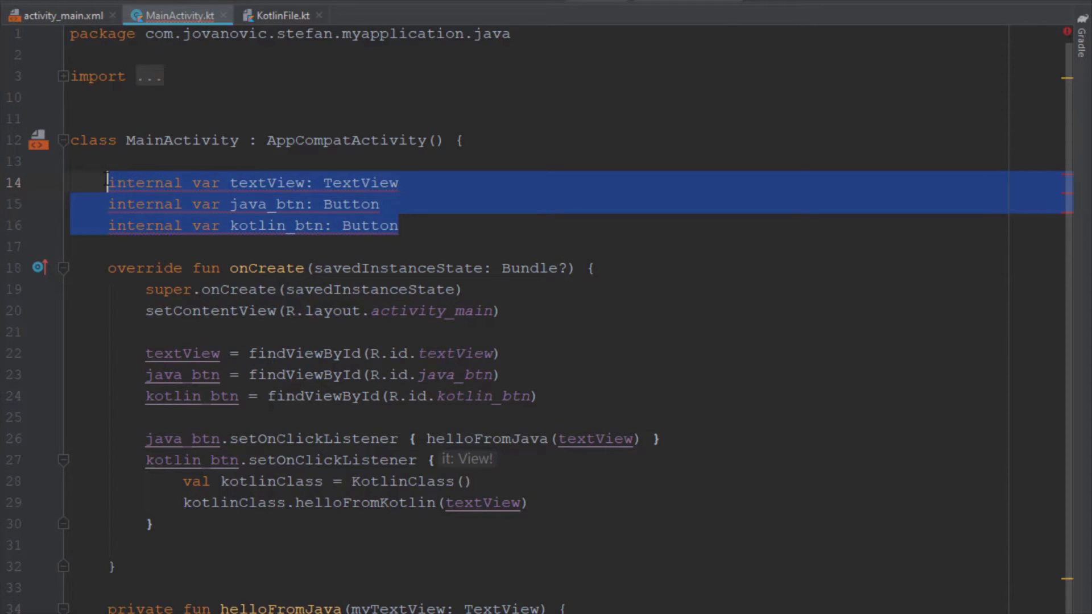
{"action": "mouse_move", "coordinate": [326, 225]}
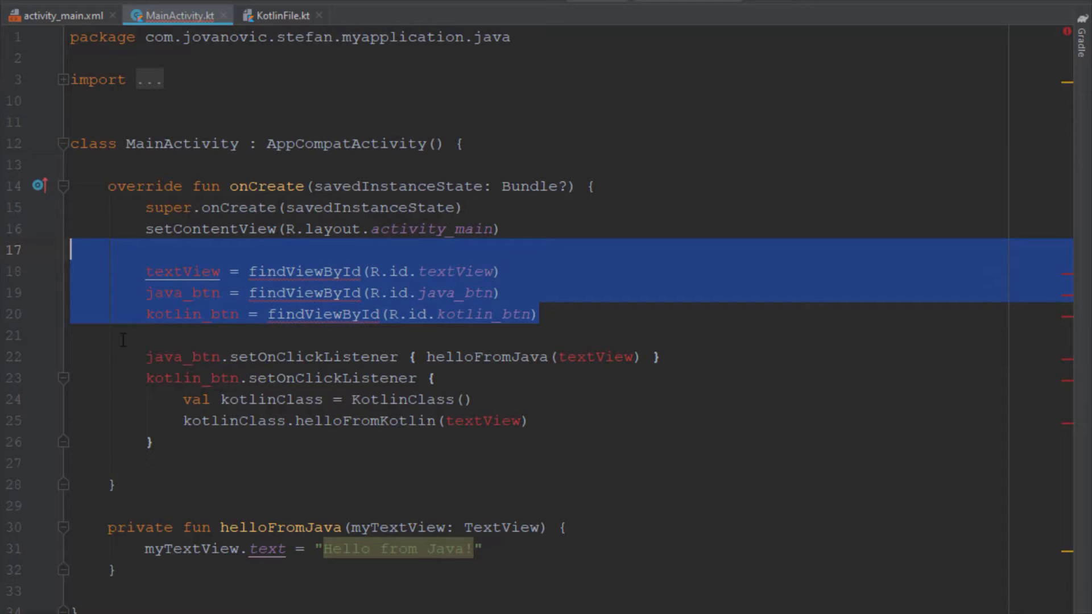
{"action": "key", "text": "Delete"}
{"action": "type", "text": "//"}
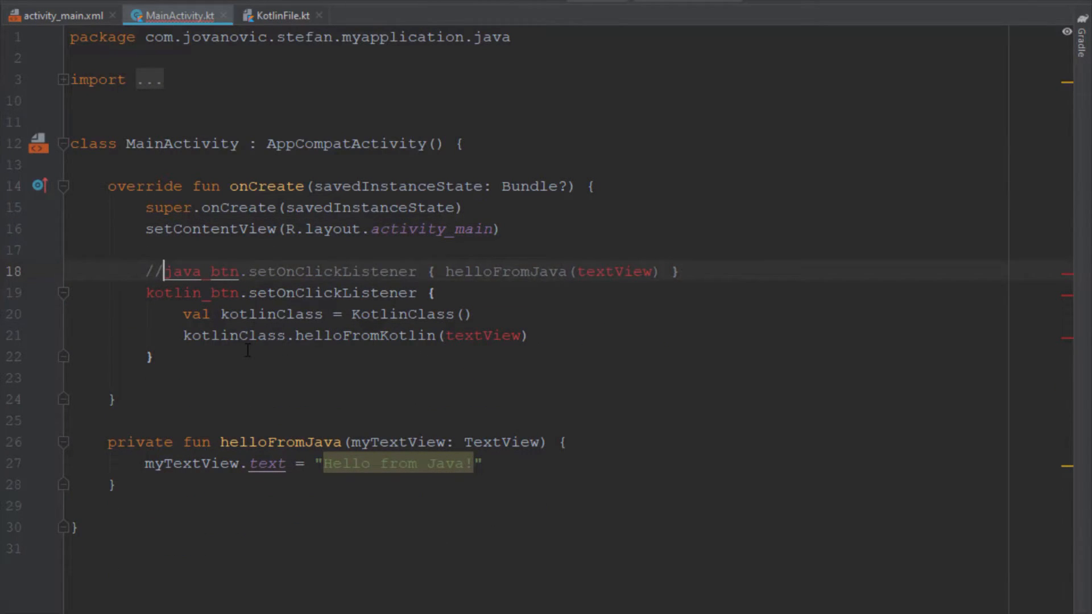
{"action": "mouse_move", "coordinate": [195, 272]}
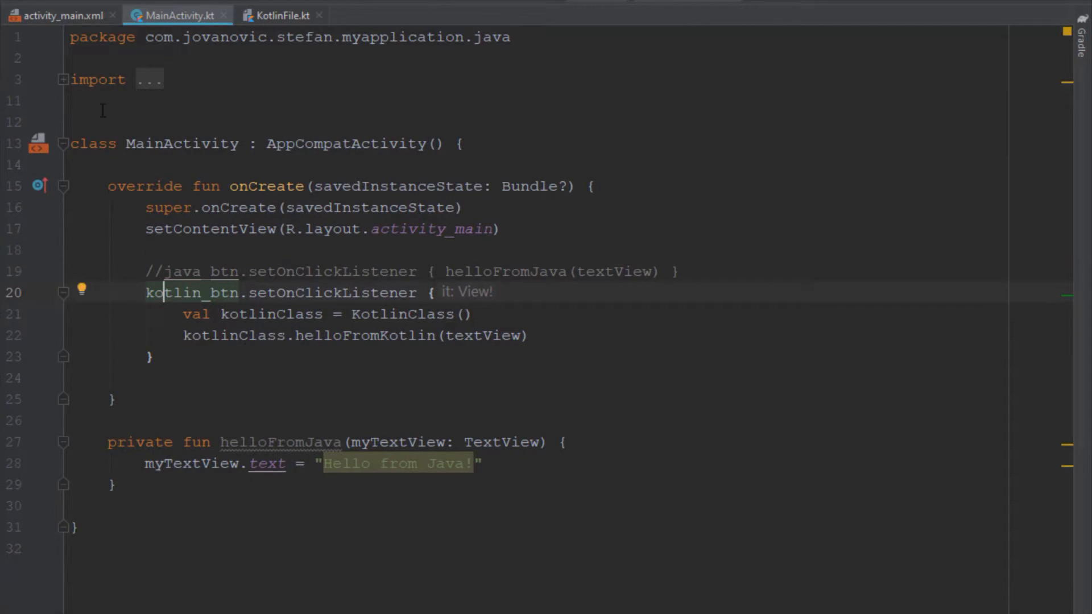
Check the synthetic activity_main import and kotlin-android-extensions plugin, then uncomment java_btn's listener
{"action": "left_click", "coordinate": [61, 79]}
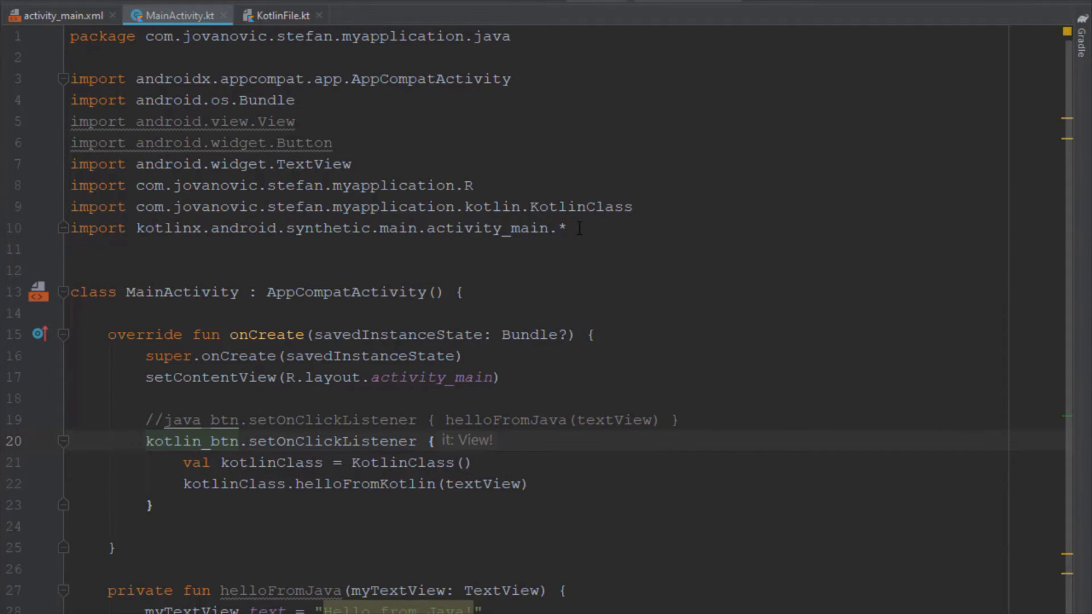
{"action": "left_click", "coordinate": [195, 249]}
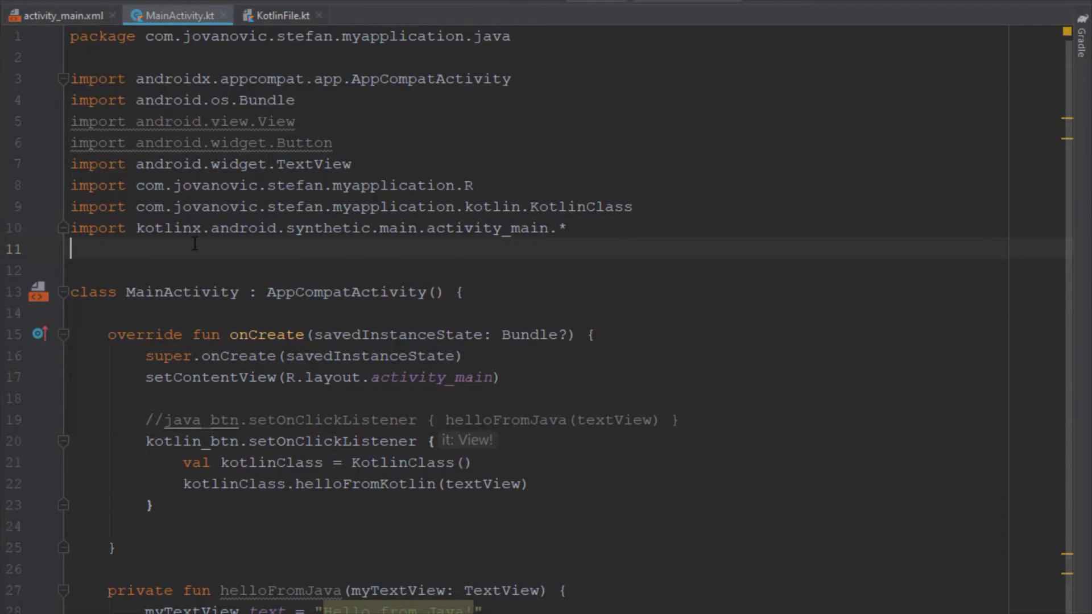
{"action": "left_click", "coordinate": [388, 228]}
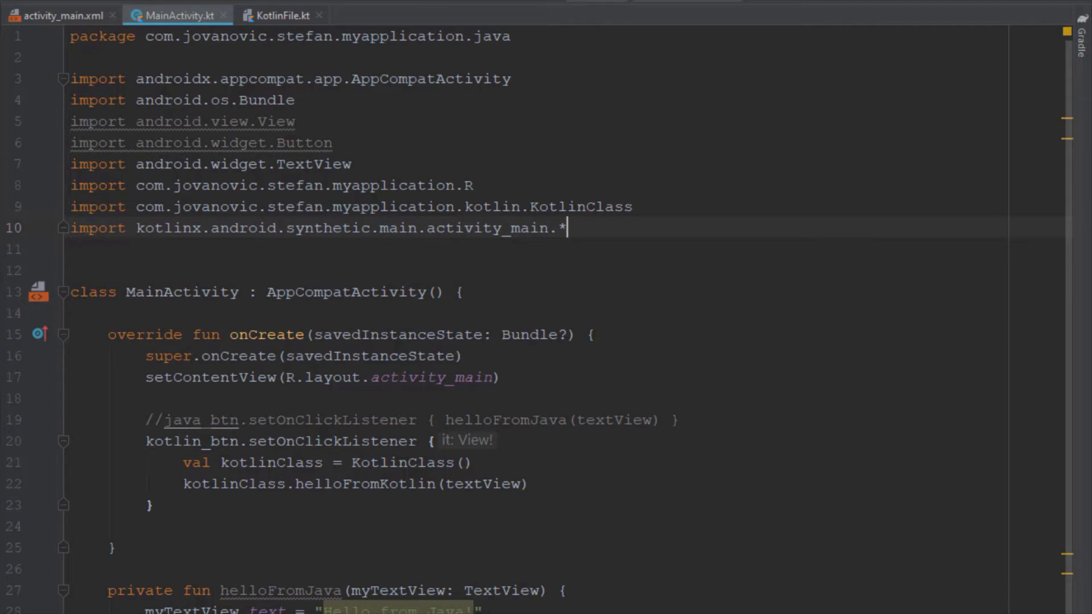
{"action": "left_click", "coordinate": [263, 15]}
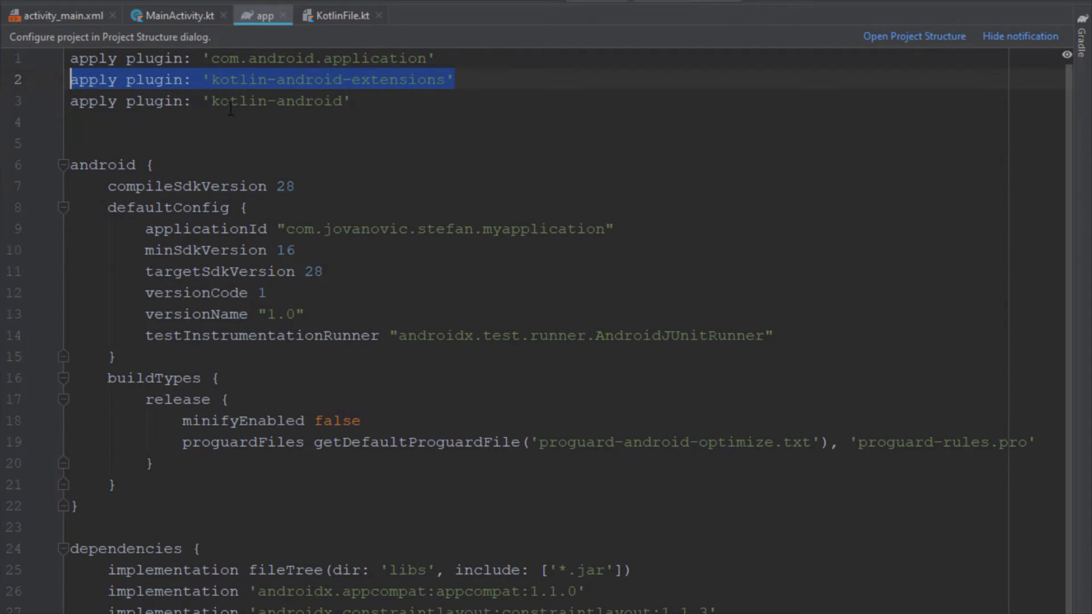
{"action": "mouse_move", "coordinate": [397, 112]}
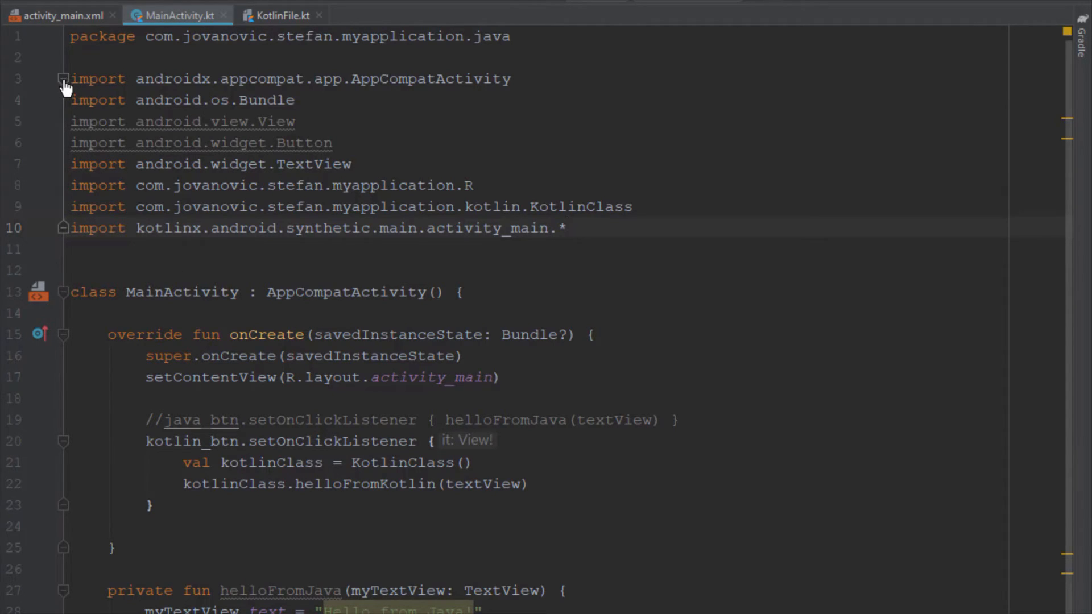
{"action": "left_click", "coordinate": [63, 79]}
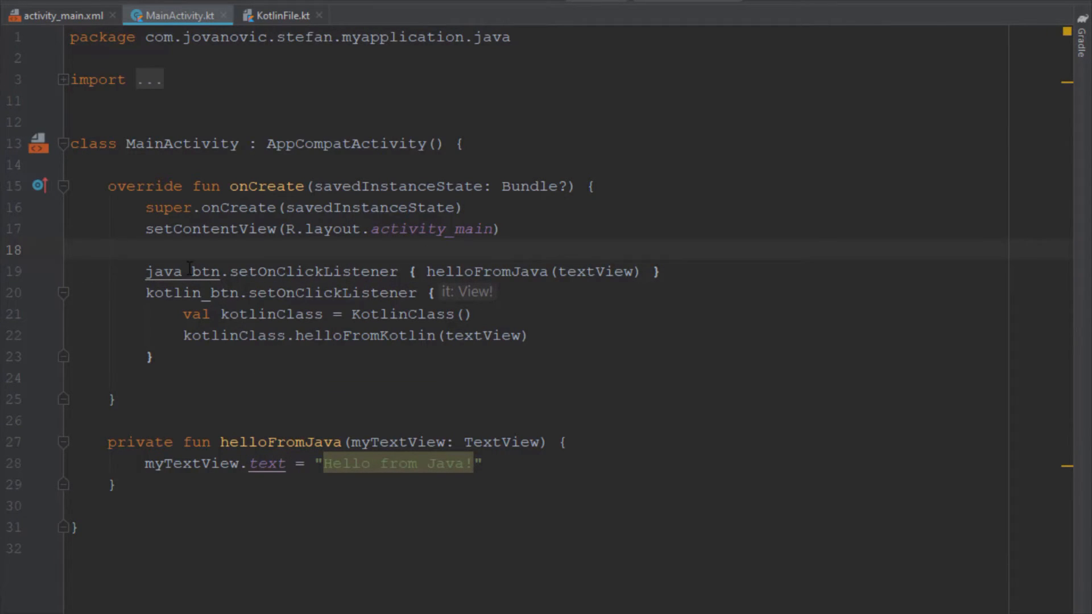
{"action": "double_click", "coordinate": [183, 271]}
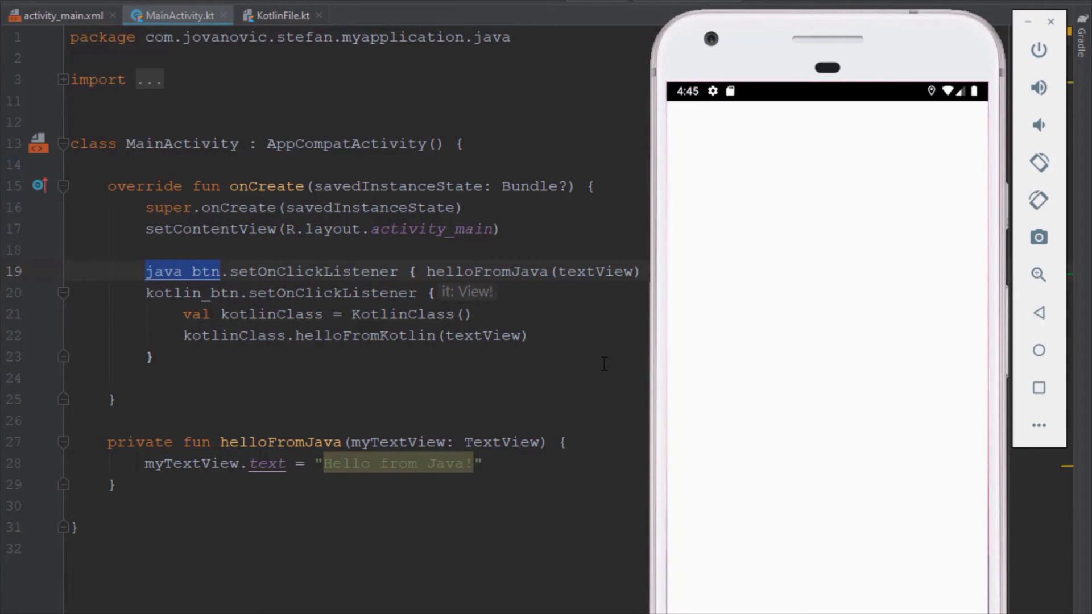
Tap Java and Kotlin to confirm 'Hello from Java!' and 'Hello from Kotlin', then close the emulator
{"action": "left_click", "coordinate": [827, 432]}
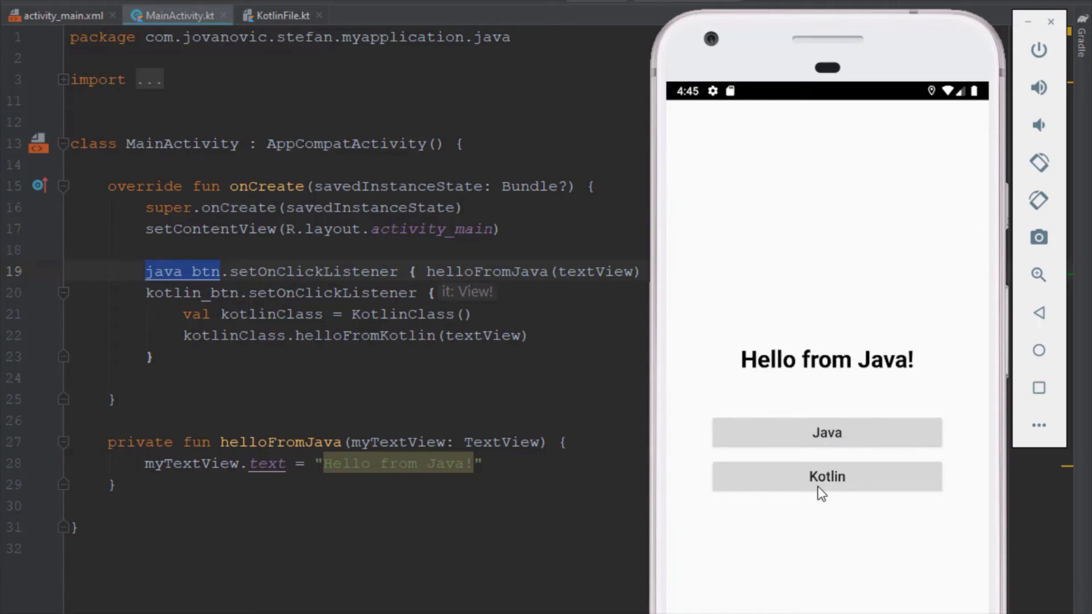
{"action": "left_click", "coordinate": [826, 476]}
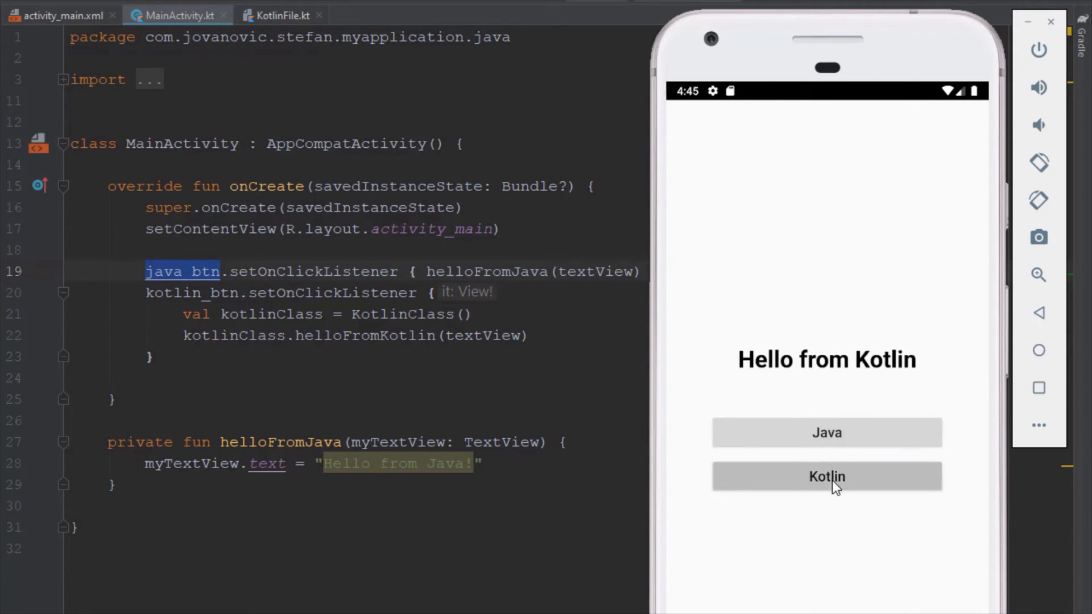
{"action": "left_click", "coordinate": [827, 433]}
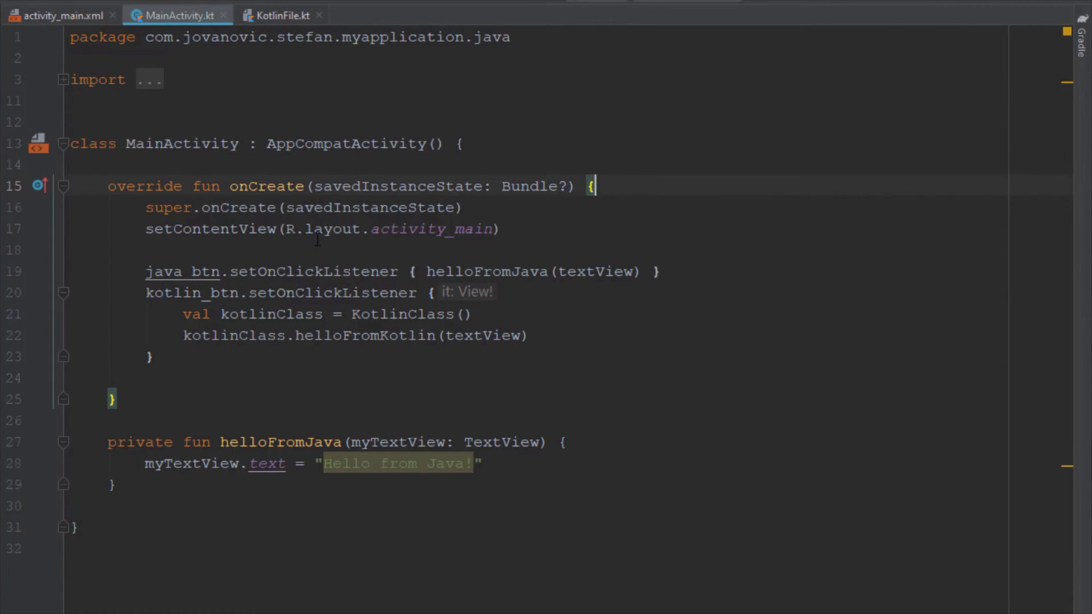
{"action": "left_click", "coordinate": [164, 272]}
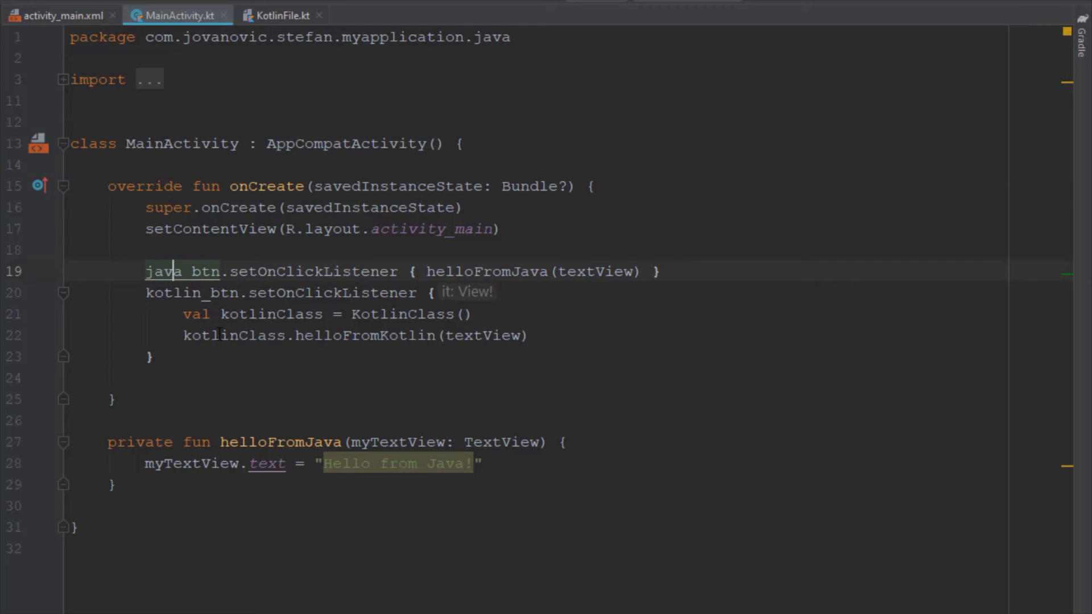
{"action": "double_click", "coordinate": [180, 270]}
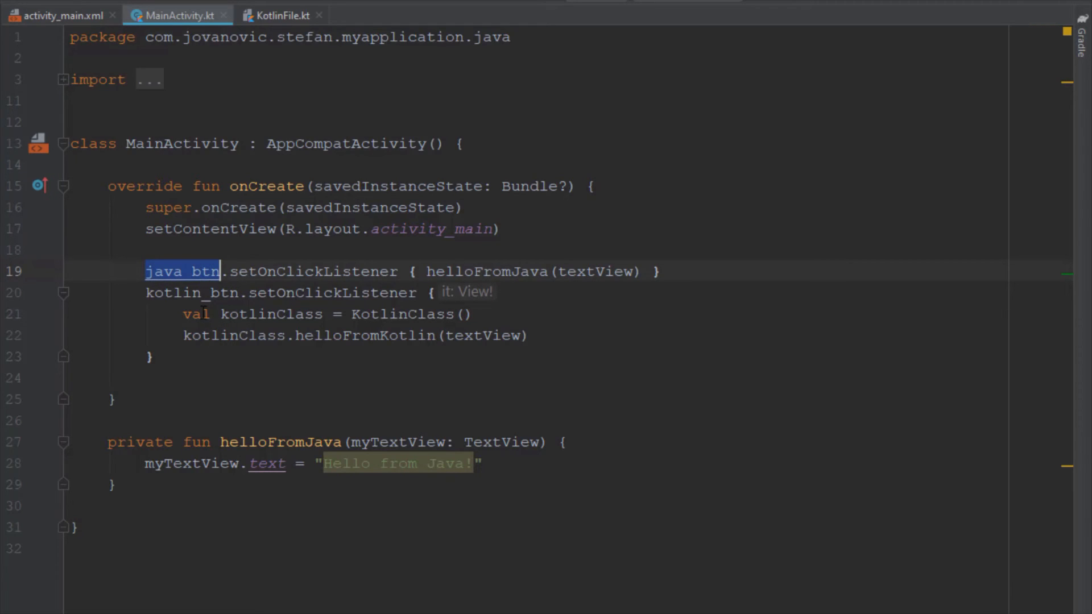
{"action": "left_click", "coordinate": [61, 15]}
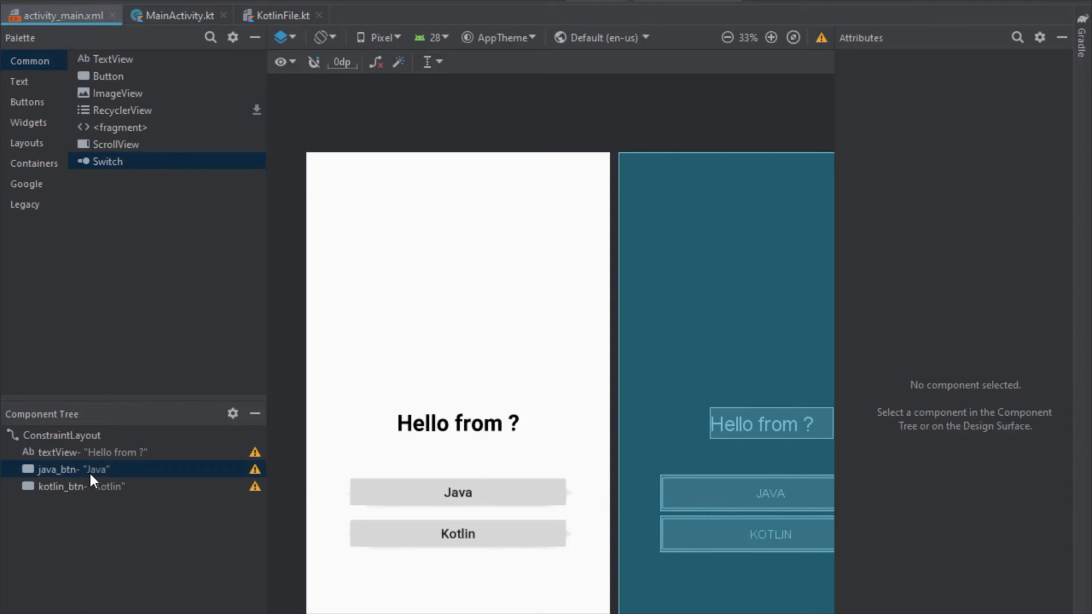
{"action": "left_click", "coordinate": [80, 486]}
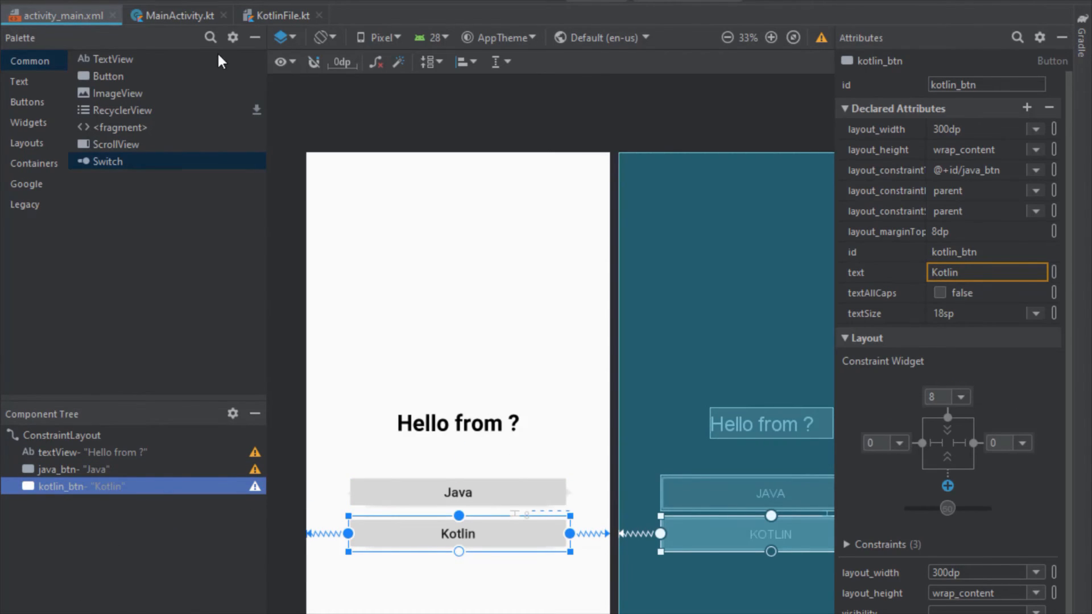
{"action": "left_click", "coordinate": [176, 14]}
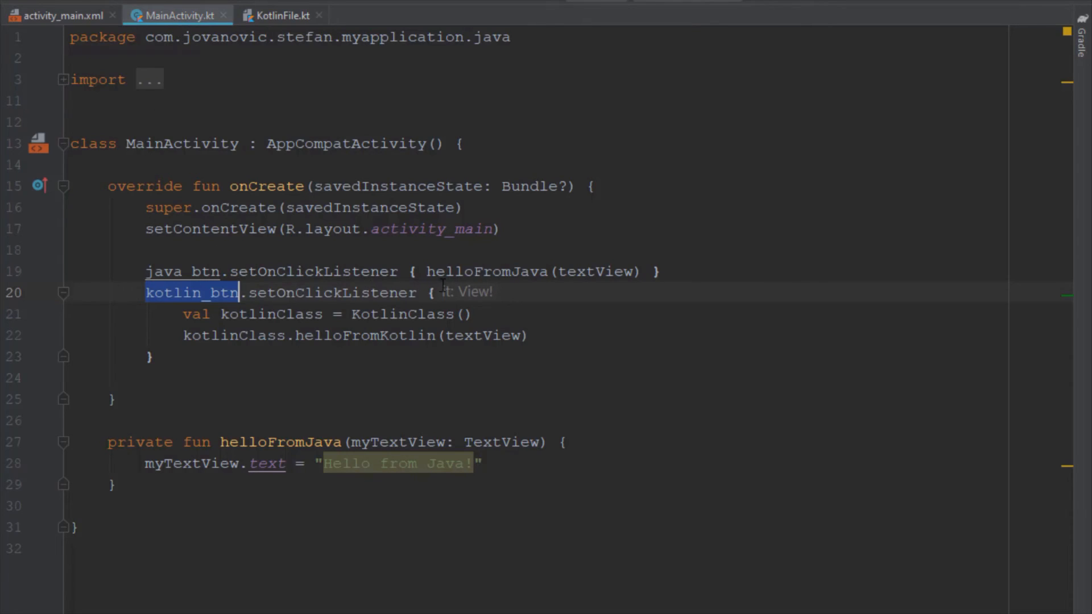
{"action": "left_click", "coordinate": [519, 271]}
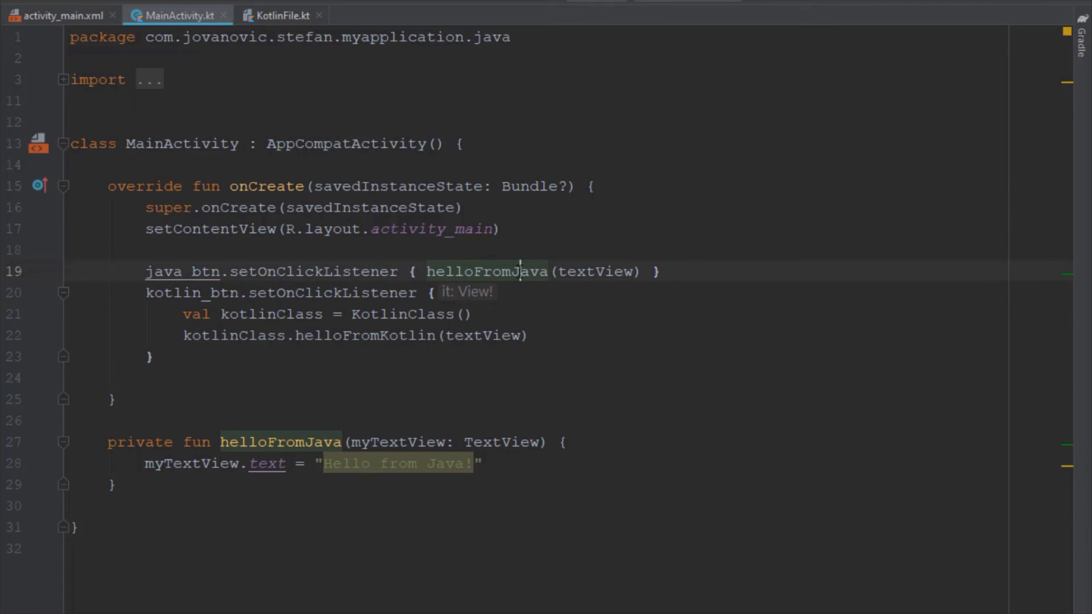
{"action": "double_click", "coordinate": [487, 272]}
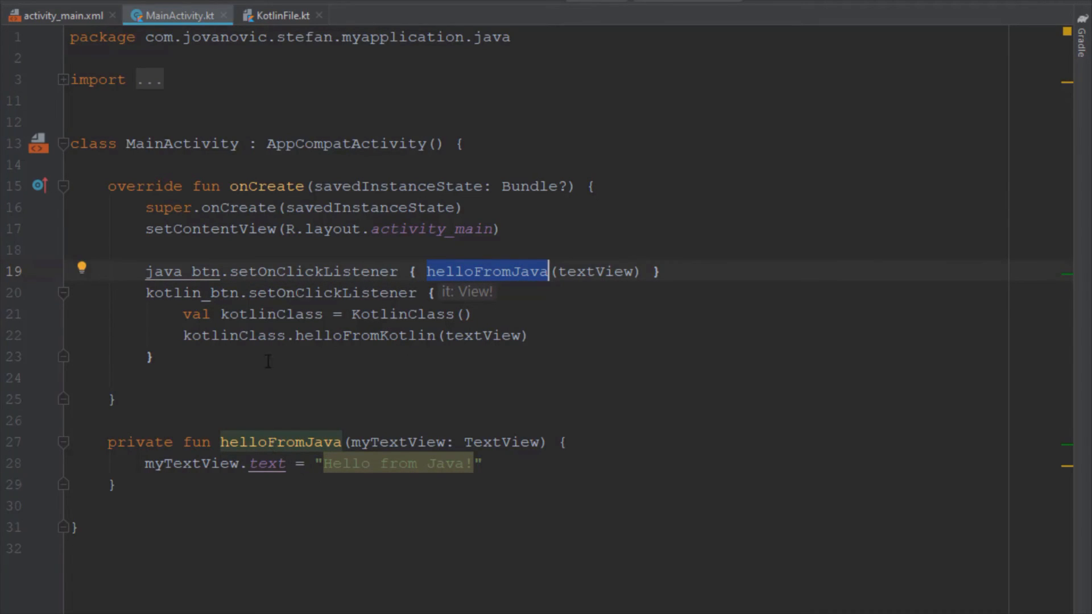
{"action": "left_click", "coordinate": [192, 292]}
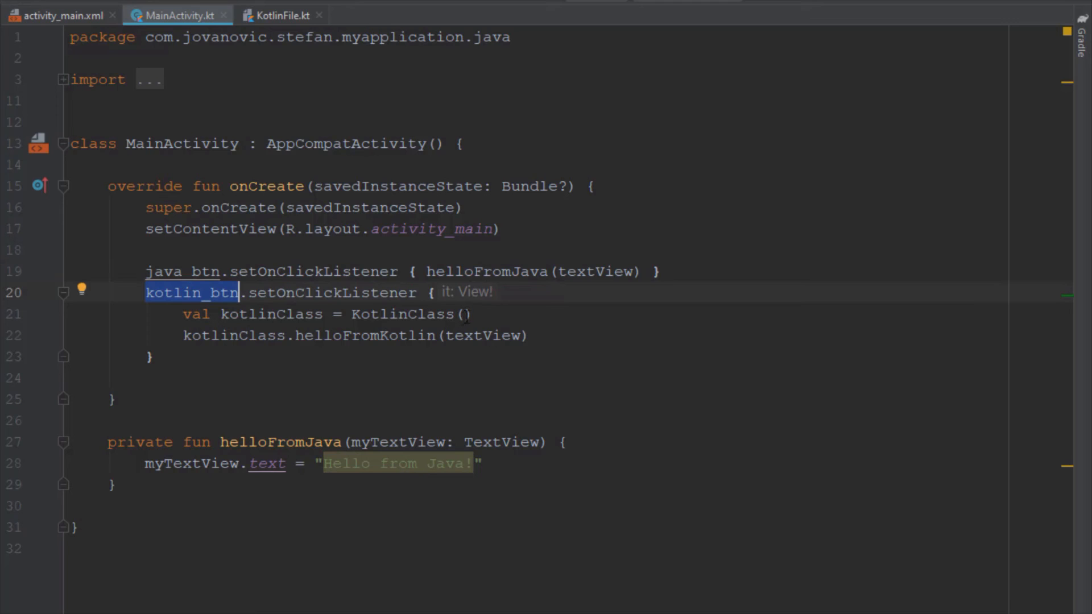